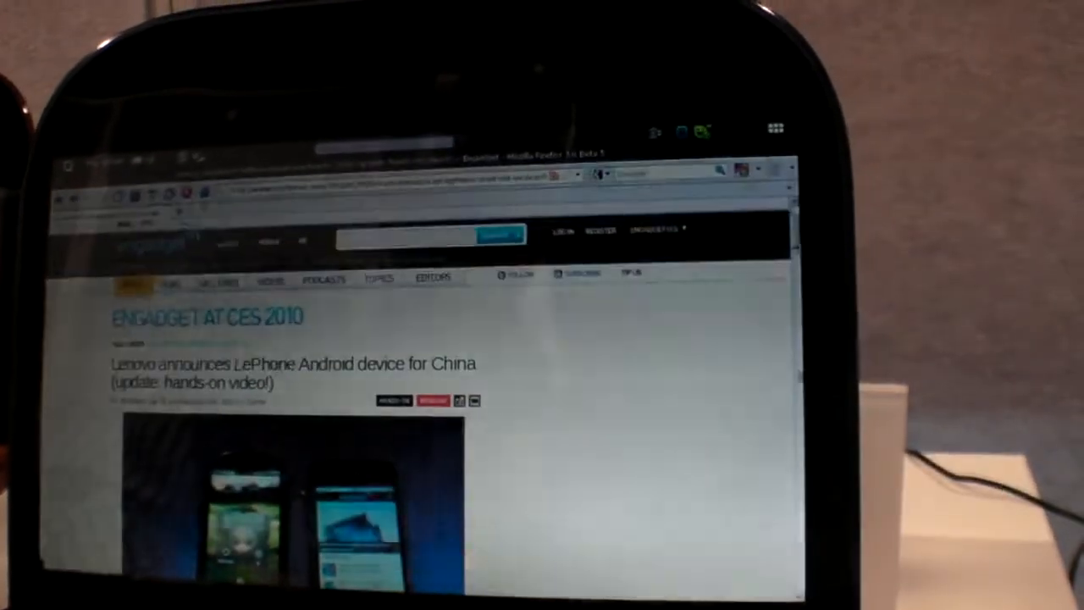
Bring up the top-bar system menu with Advanced settings, Help, Force Quit, HDMI, Airplane mode, Restart and Shut down
scroll("down", 3)
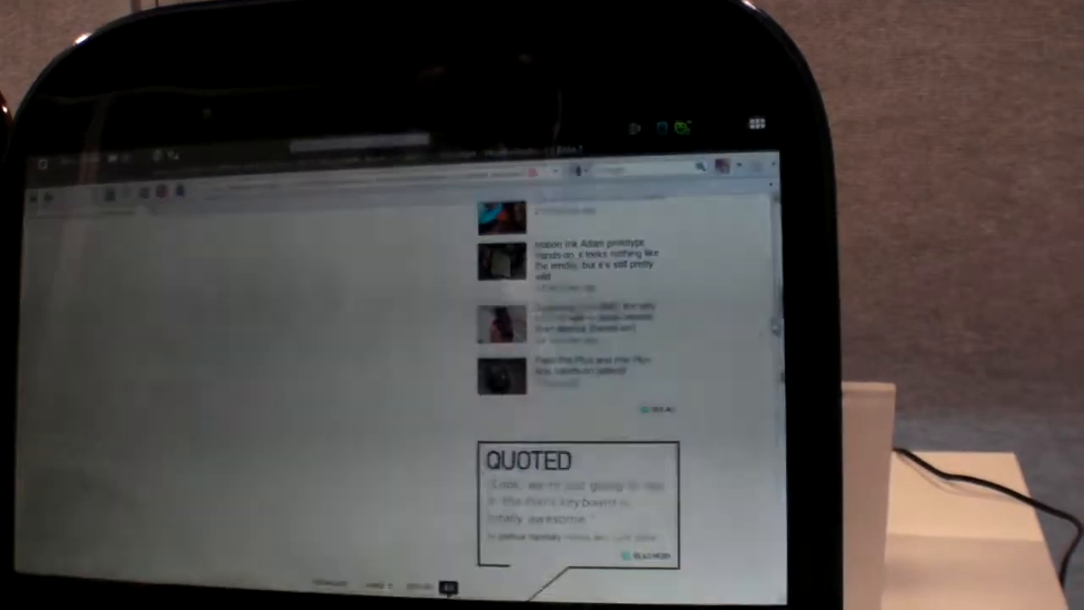
scroll("down", 3)
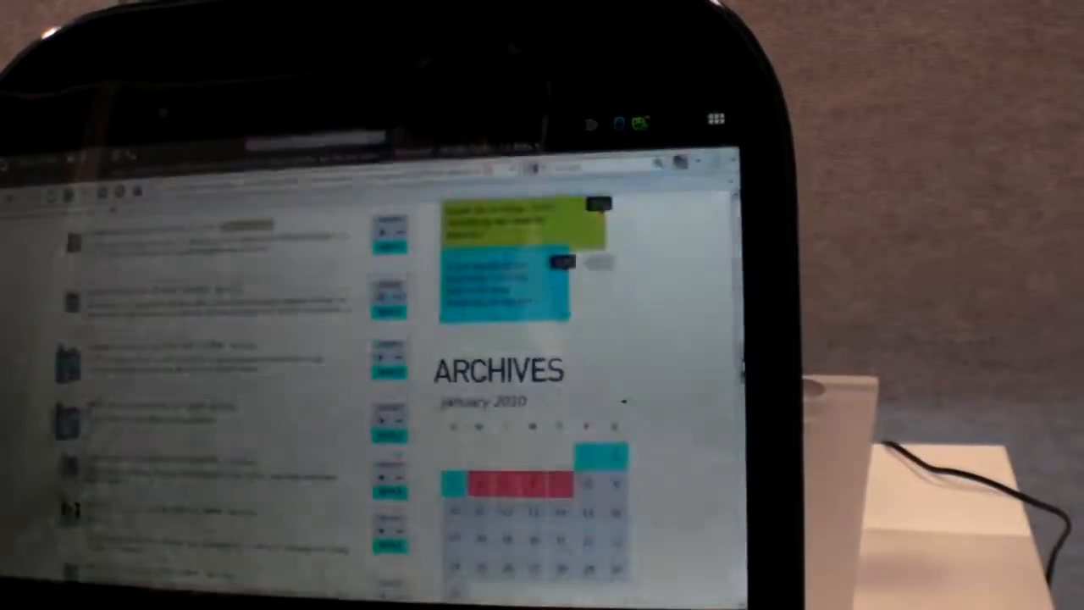
scroll("down", 3)
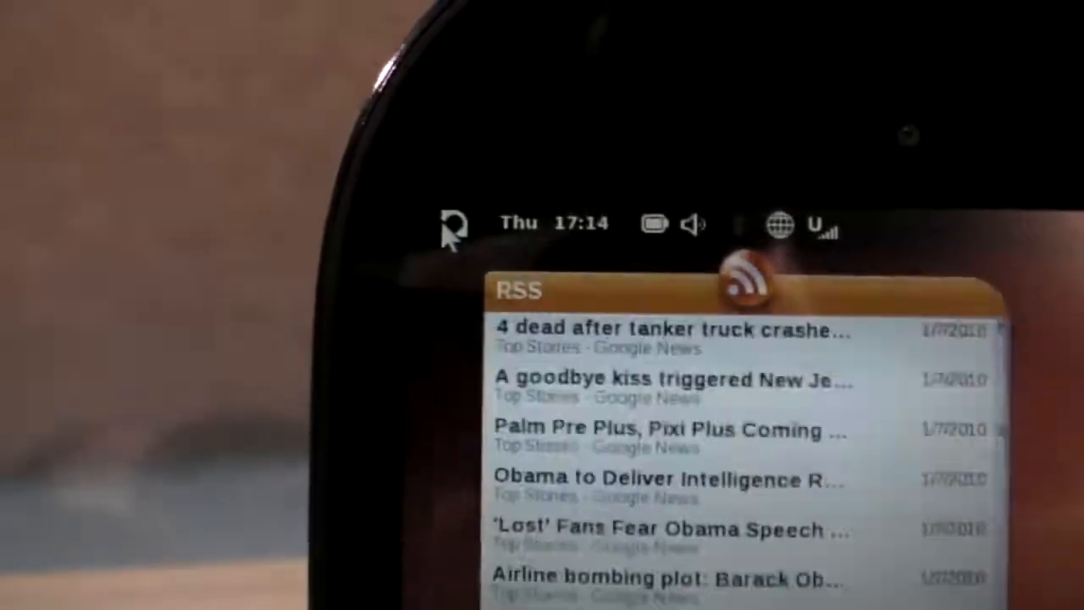
left_click(448, 224)
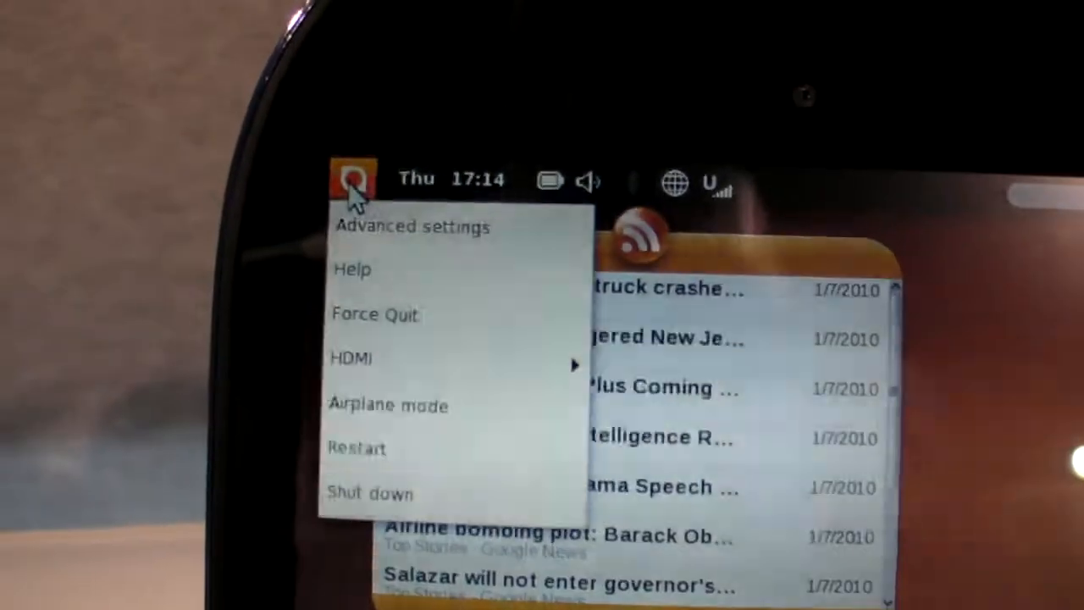